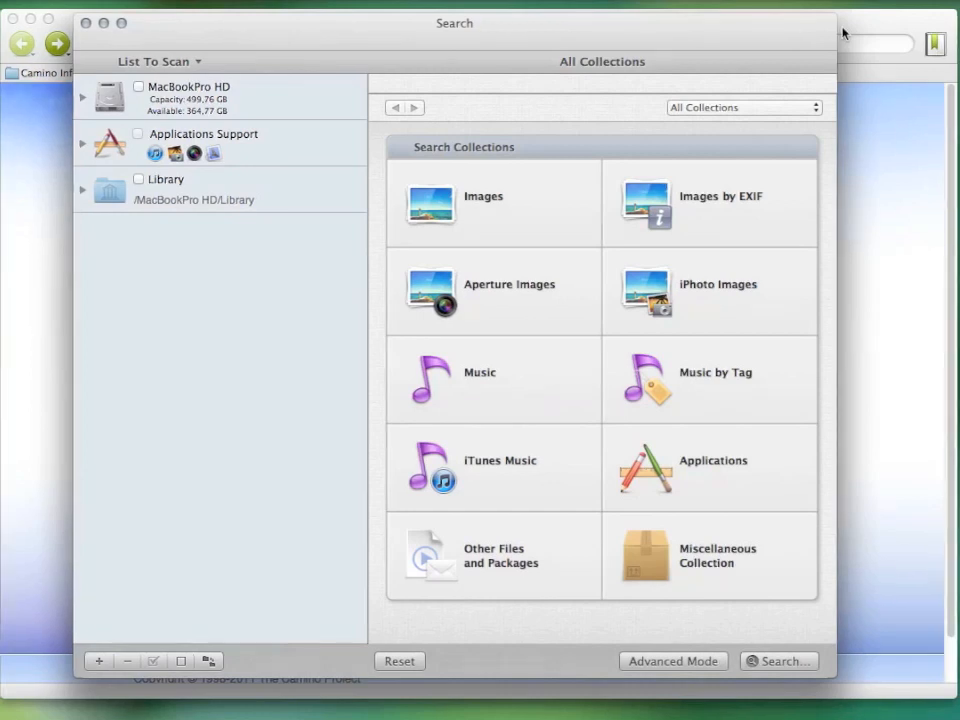
{"action": "mouse_move", "coordinate": [880, 28]}
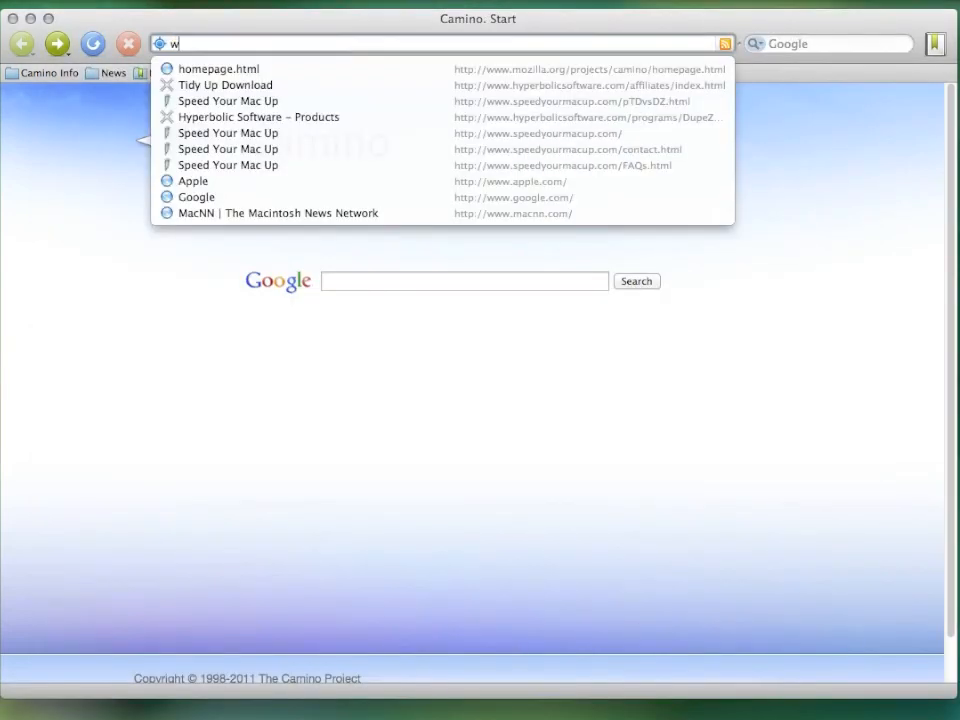
Visit speedyourmacup.com and start the Tidy Up download from the Hyperbolic Software page.
{"action": "type", "text": "ww.speedyourmacup.com/"}
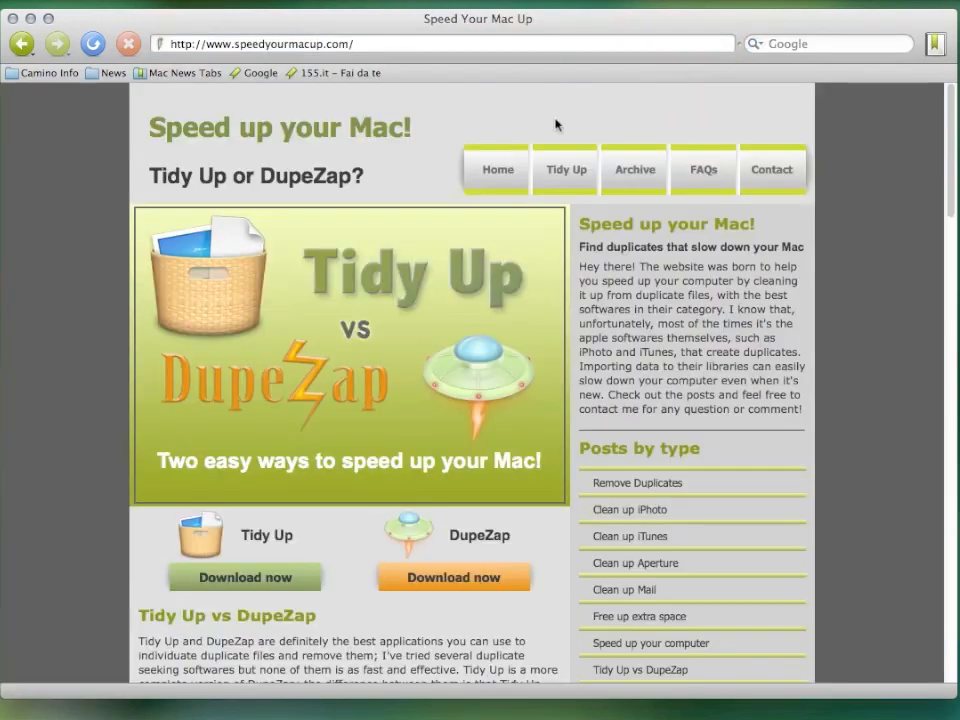
{"action": "left_click", "coordinate": [244, 576]}
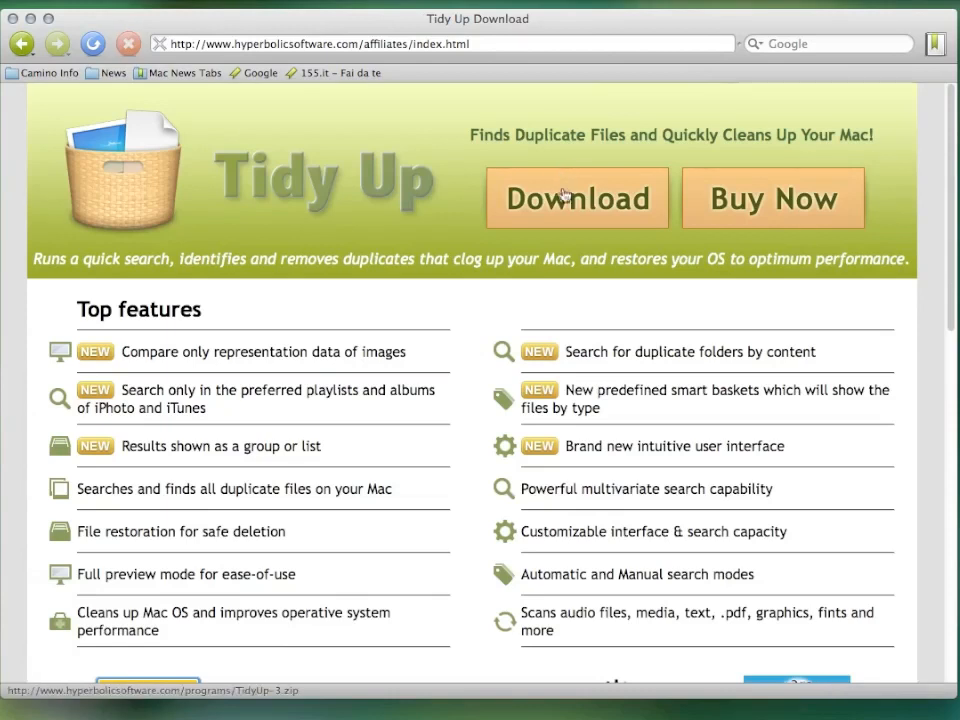
{"action": "left_click", "coordinate": [576, 198]}
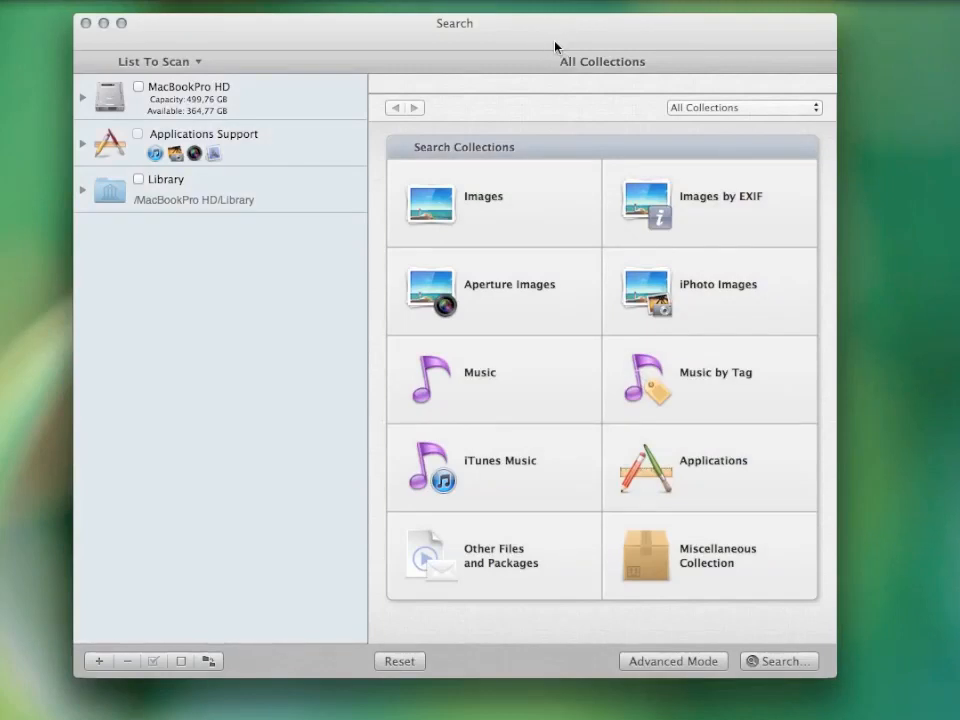
{"action": "mouse_move", "coordinate": [564, 212]}
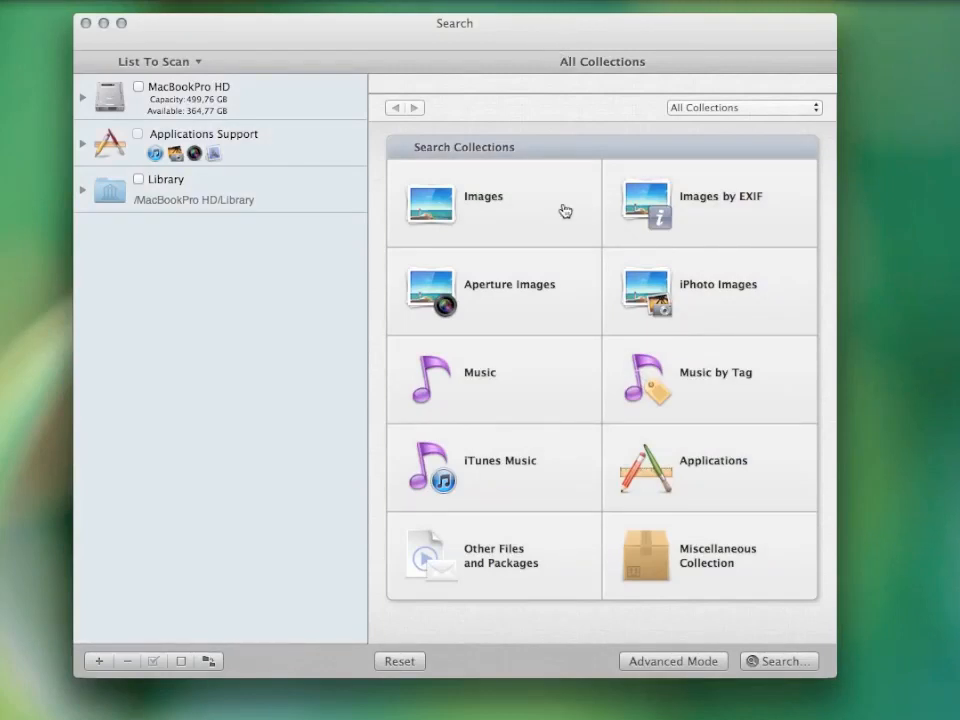
Enable iPhoto Images under iPhoto Search and Synchronize so All Photos is scanned.
{"action": "left_click", "coordinate": [84, 144]}
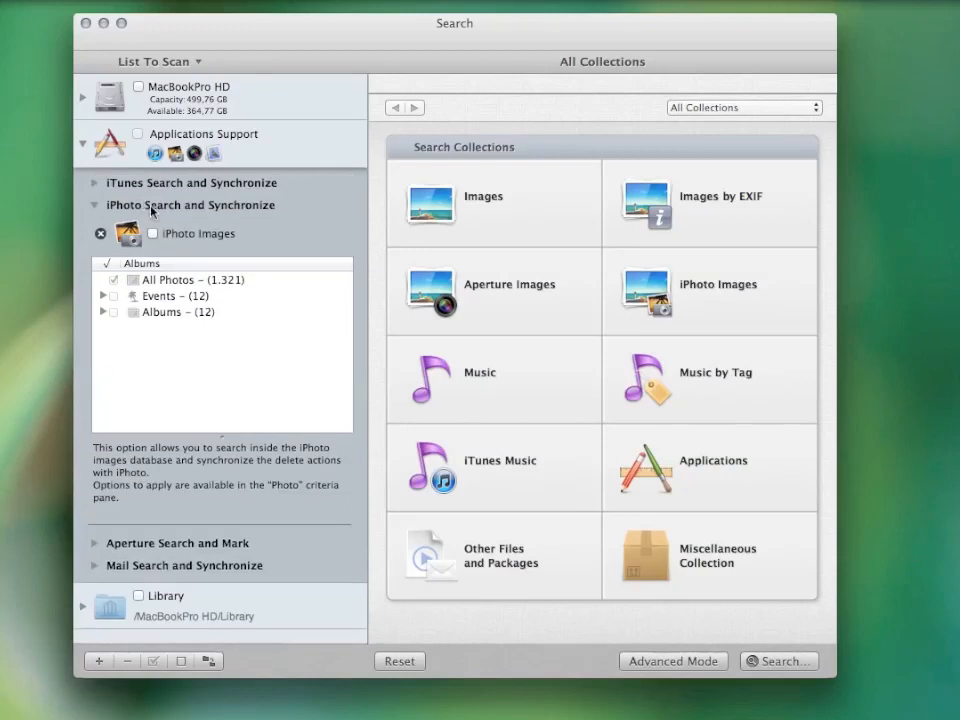
{"action": "left_click", "coordinate": [152, 232]}
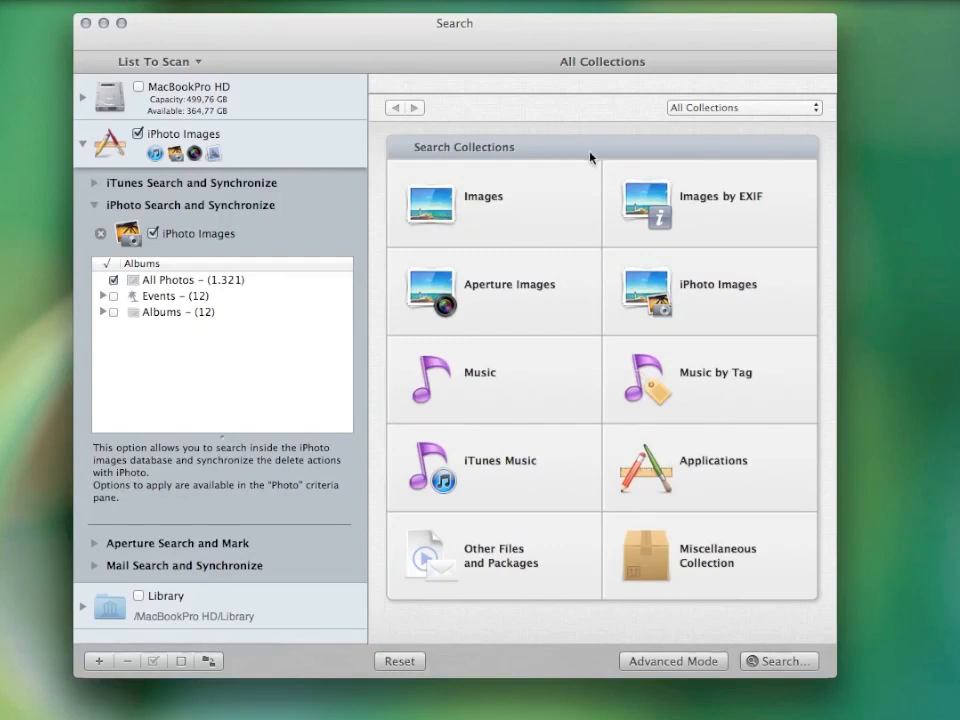
{"action": "mouse_move", "coordinate": [656, 260]}
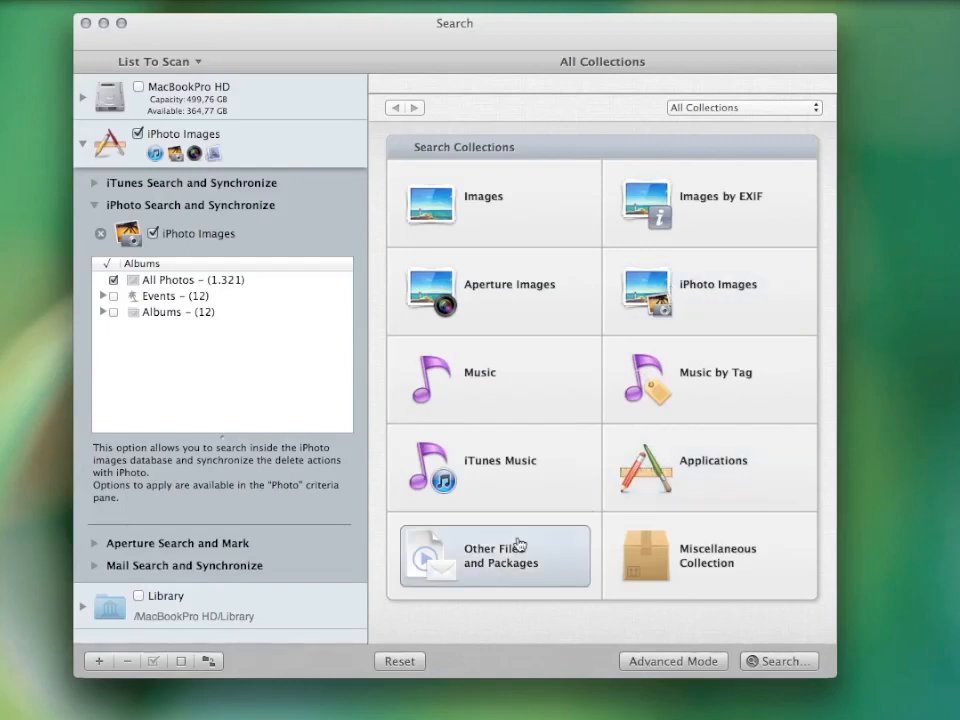
Browse Other Files and Advanced Mode, return to Basic Mode, and select the iPhoto Images collection.
{"action": "left_click", "coordinate": [492, 556]}
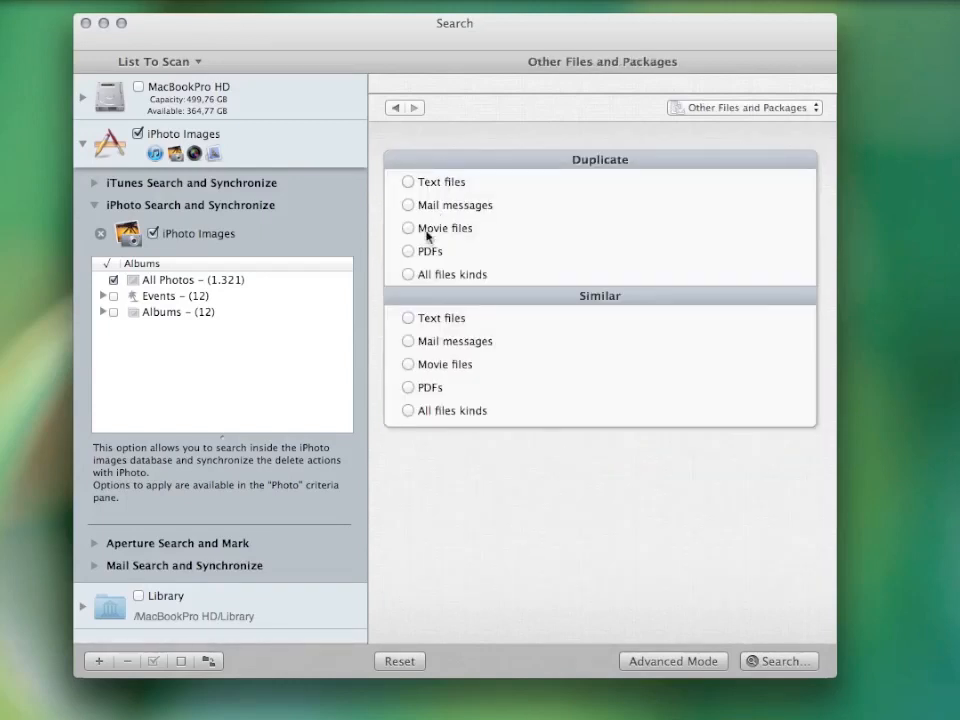
{"action": "left_click", "coordinate": [394, 108]}
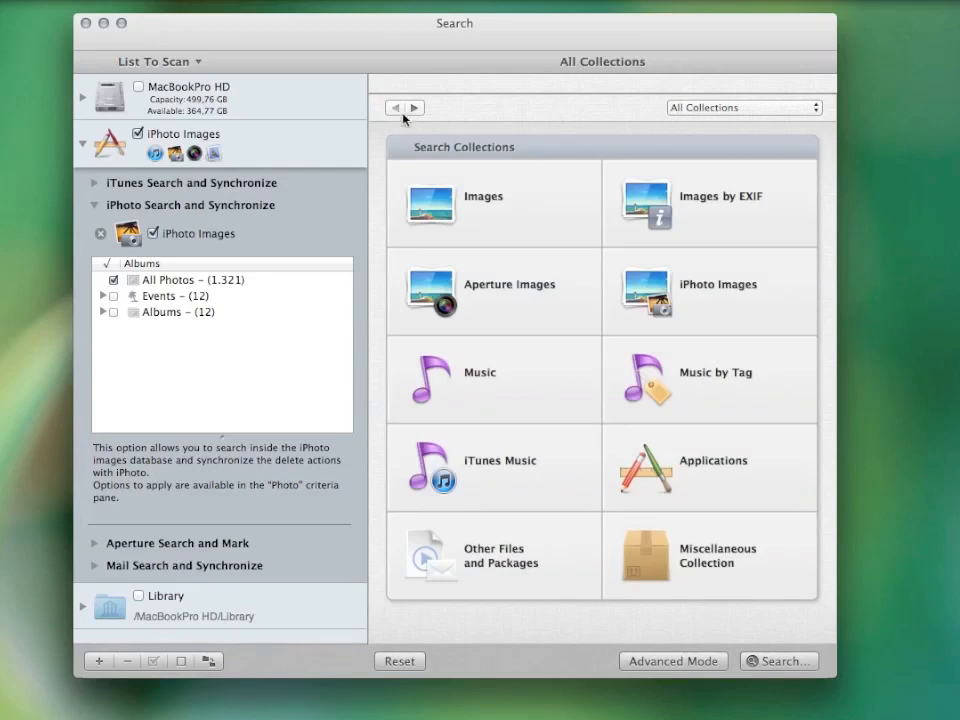
{"action": "left_click", "coordinate": [672, 660]}
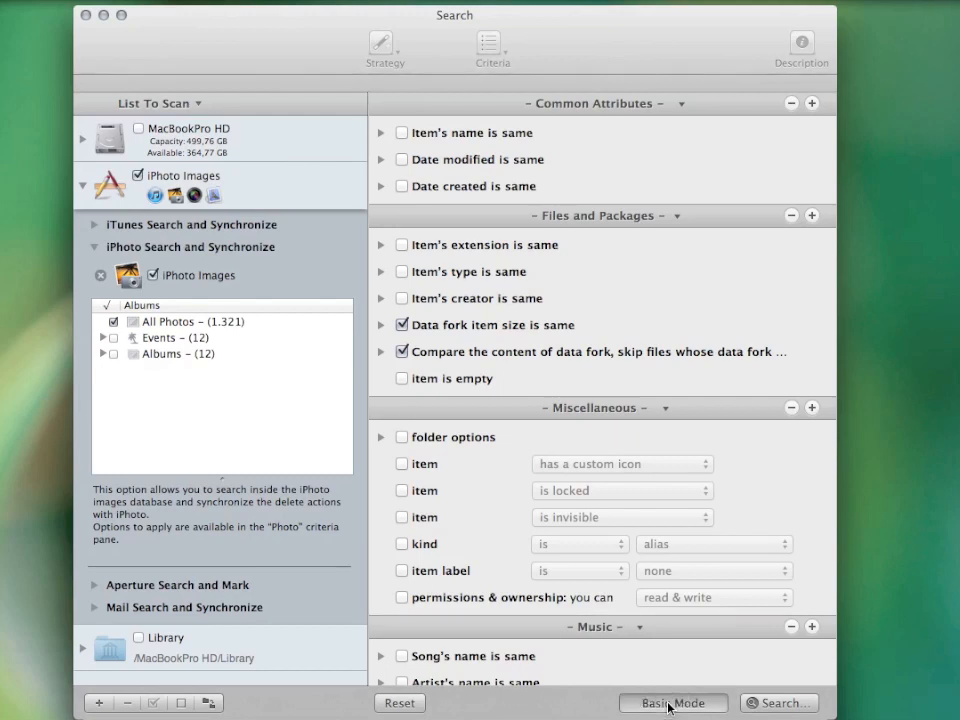
{"action": "left_click", "coordinate": [672, 704]}
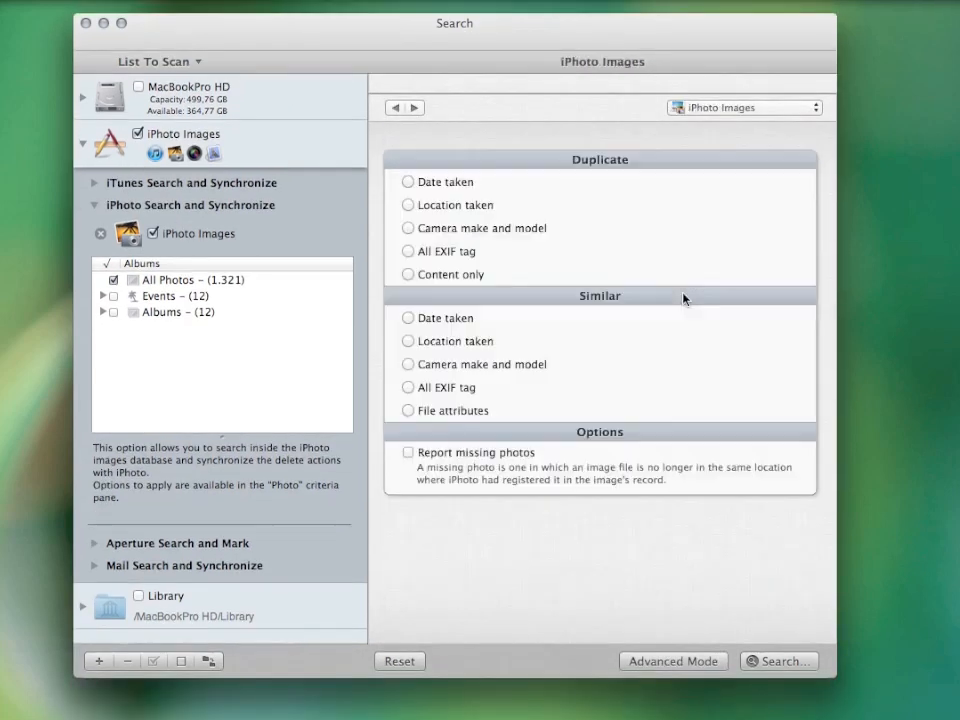
{"action": "left_click", "coordinate": [408, 274]}
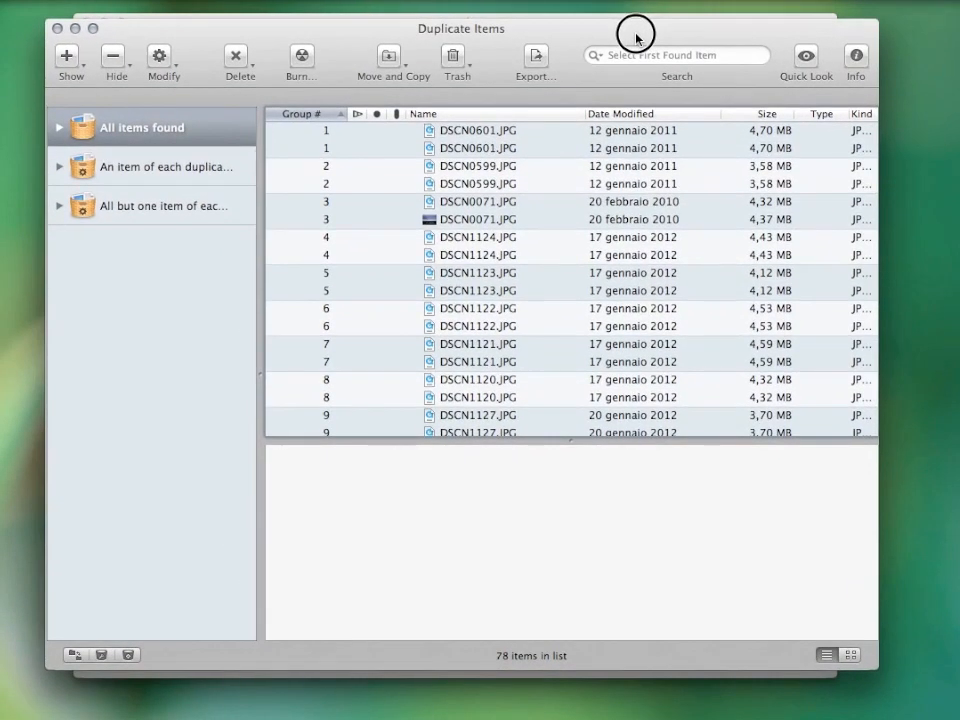
{"action": "left_click", "coordinate": [478, 132]}
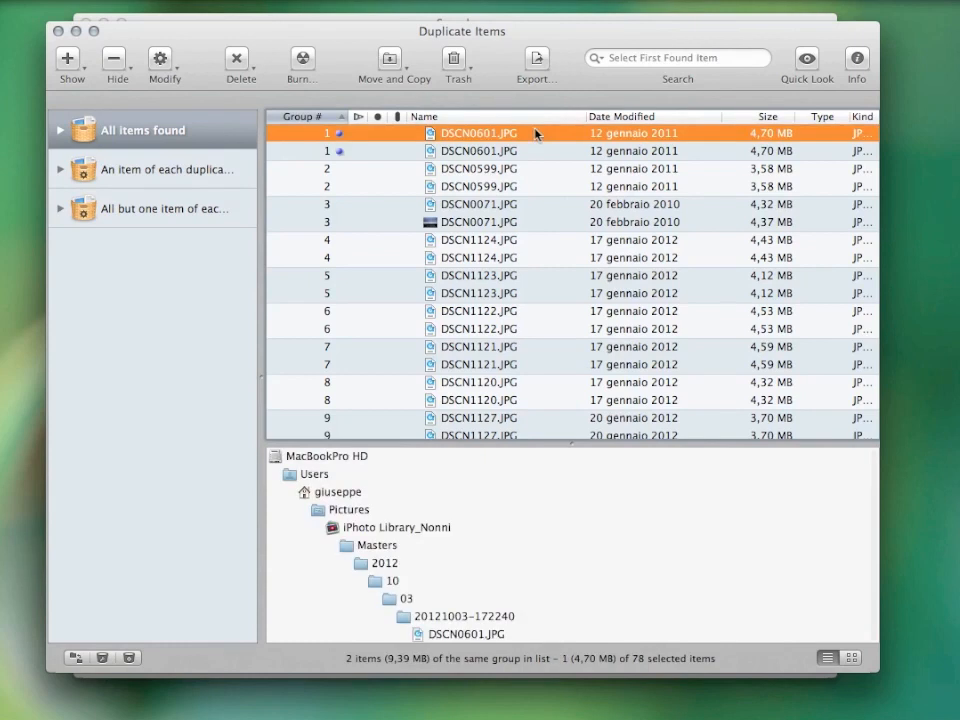
{"action": "left_click", "coordinate": [806, 58]}
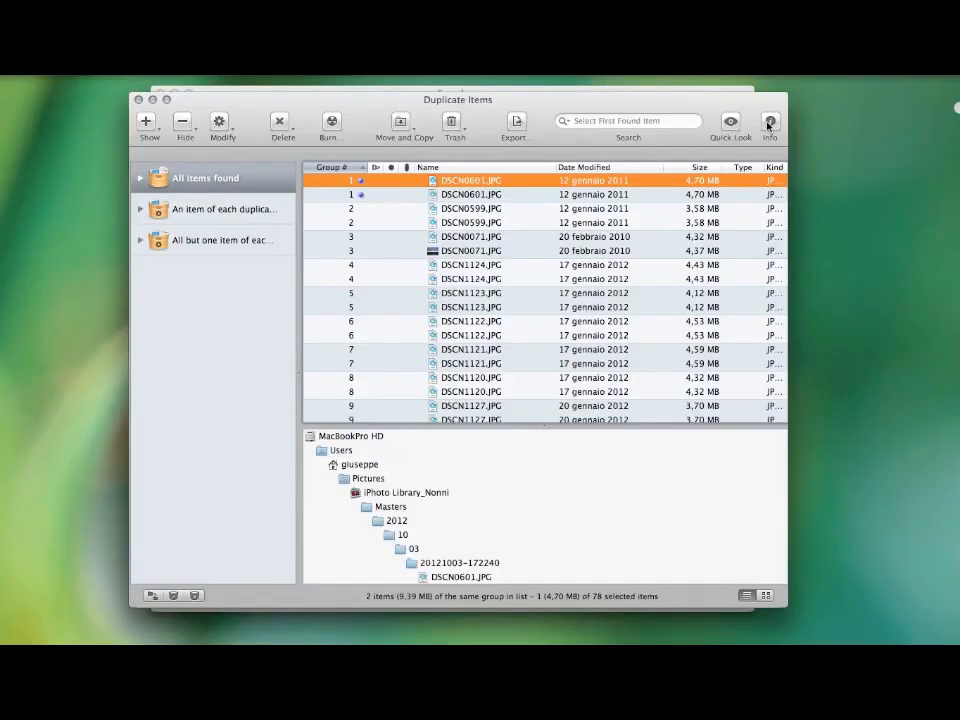
{"action": "left_click", "coordinate": [770, 122]}
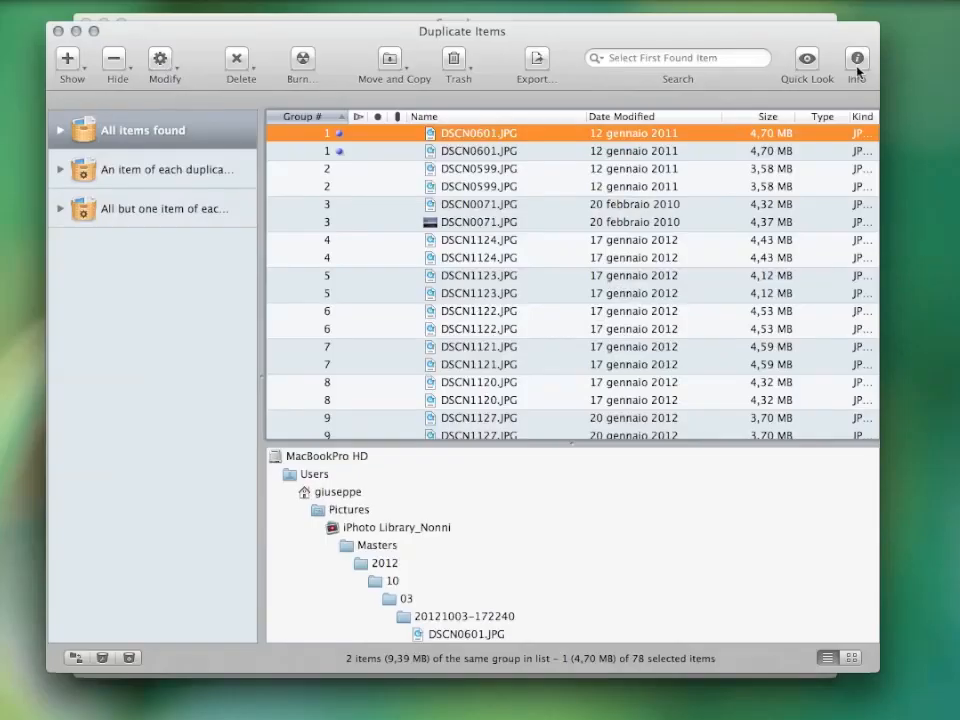
{"action": "mouse_move", "coordinate": [104, 658]}
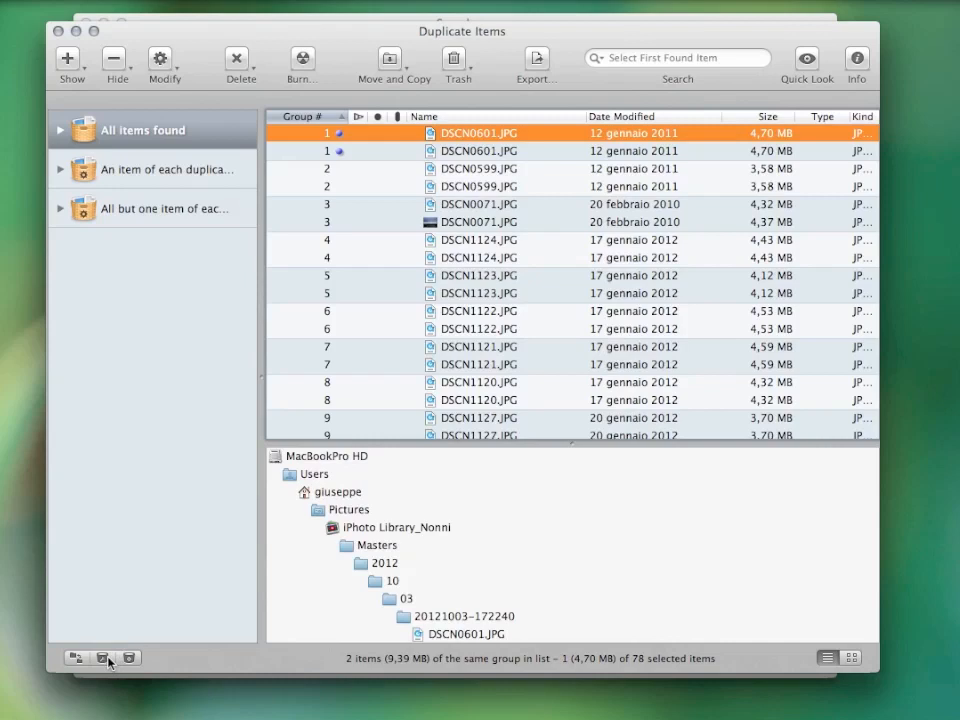
{"action": "left_click", "coordinate": [76, 656]}
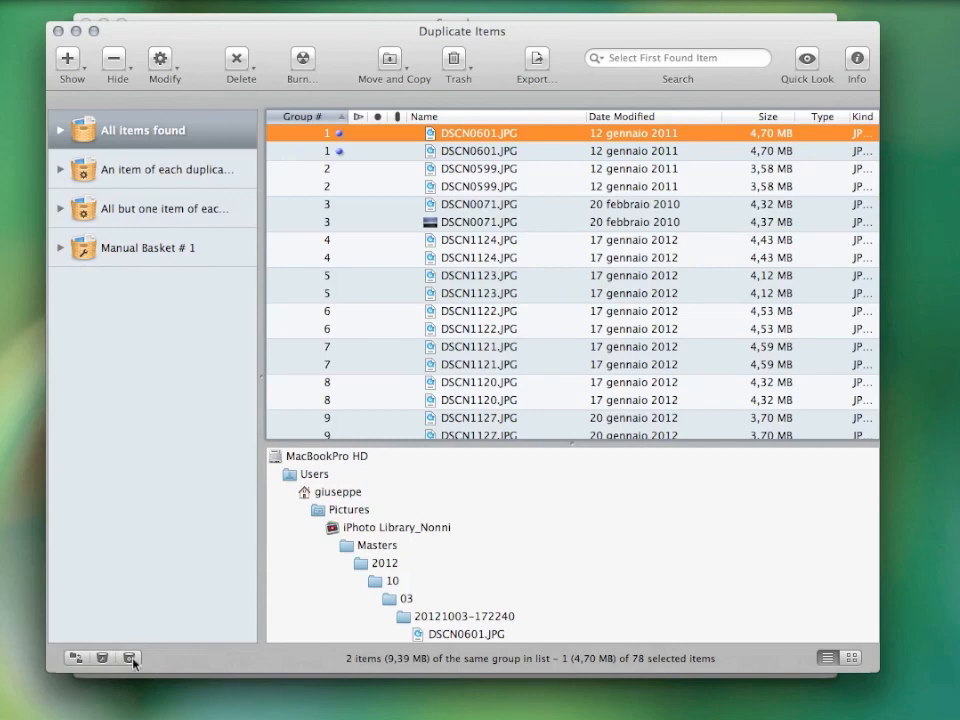
{"action": "mouse_move", "coordinate": [128, 656]}
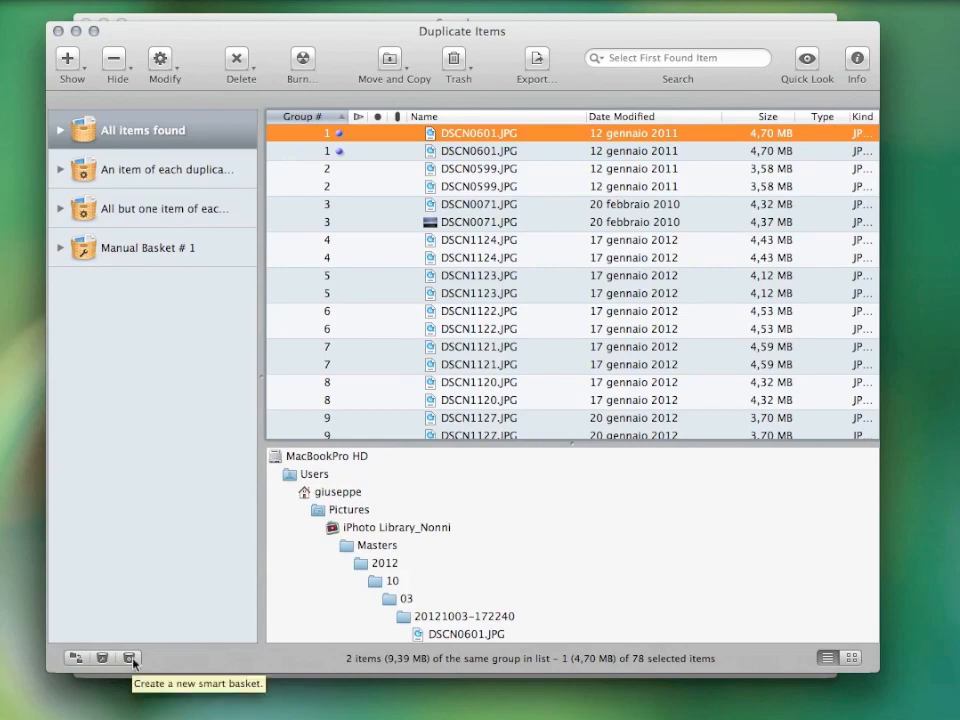
{"action": "mouse_move", "coordinate": [170, 650]}
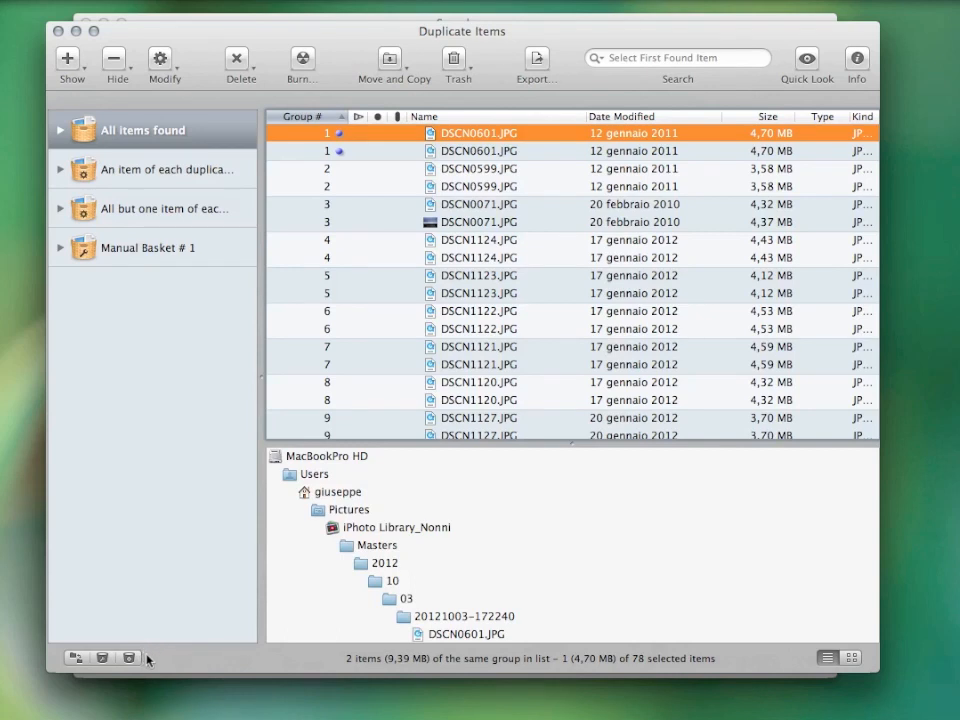
{"action": "mouse_move", "coordinate": [204, 332]}
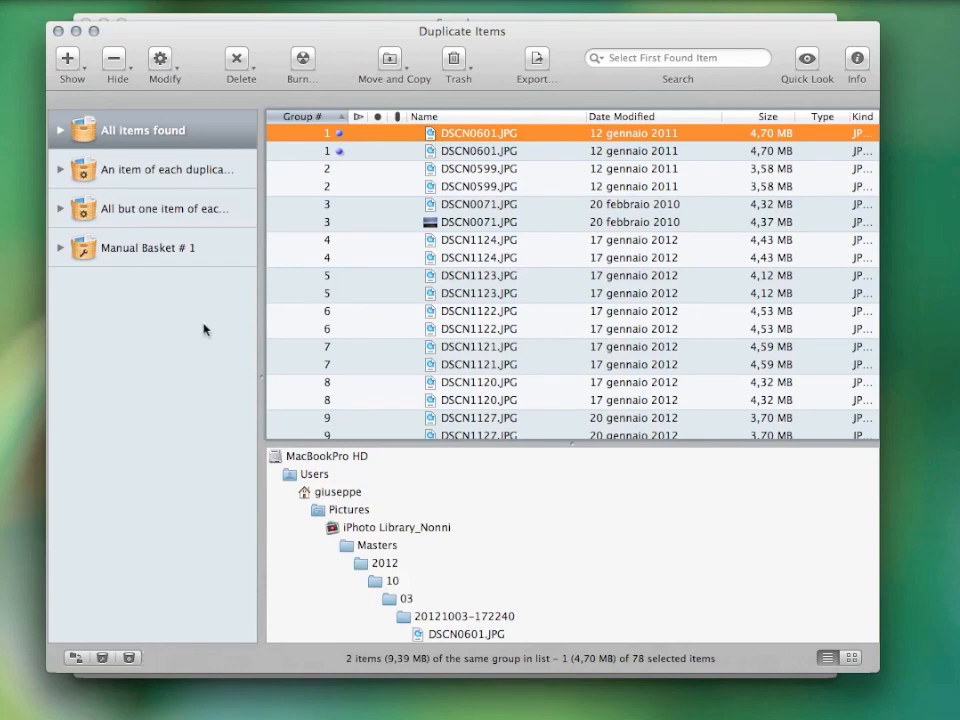
{"action": "mouse_move", "coordinate": [204, 212]}
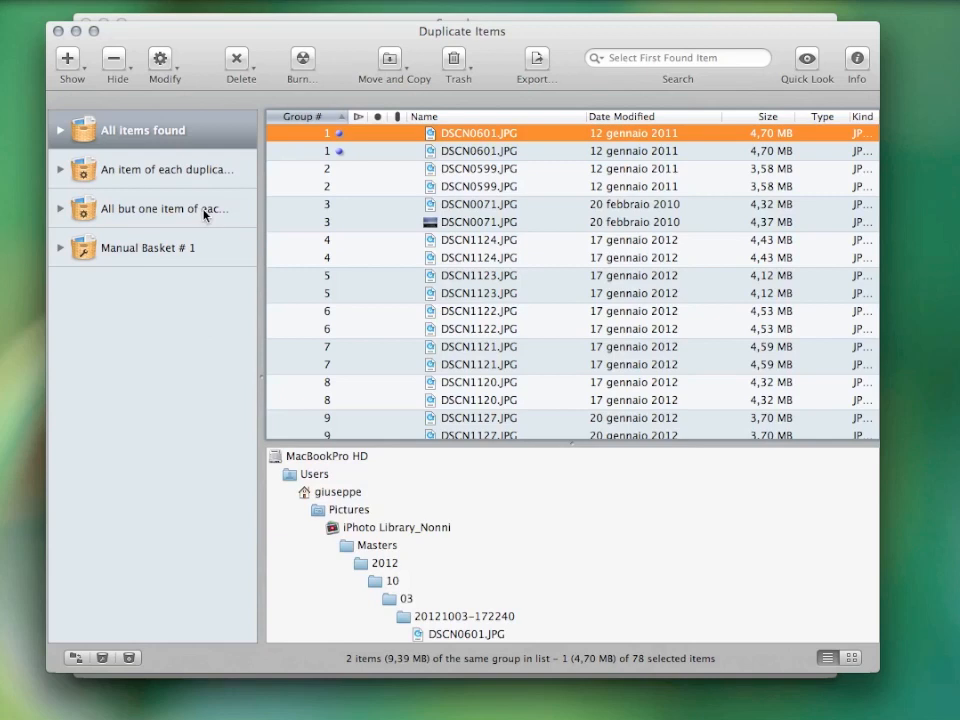
Show the 'All but one item of each duplicate group' basket listing 39 photos.
{"action": "left_click", "coordinate": [160, 208]}
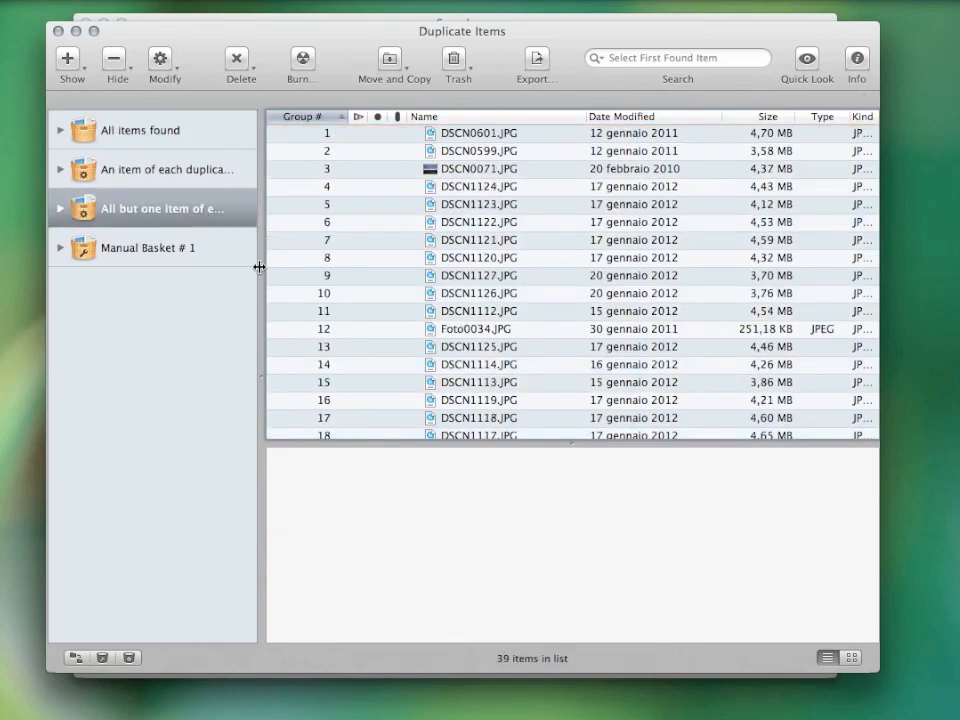
{"action": "left_click_drag", "start_coordinate": [258, 270], "coordinate": [378, 270]}
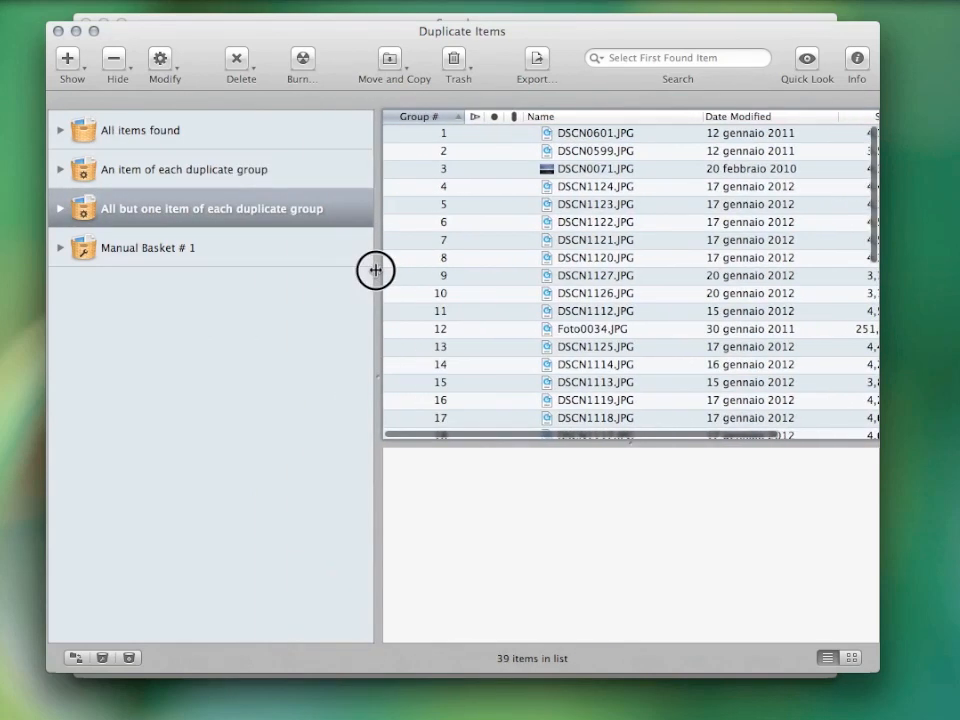
{"action": "left_click_drag", "start_coordinate": [376, 270], "coordinate": [244, 250]}
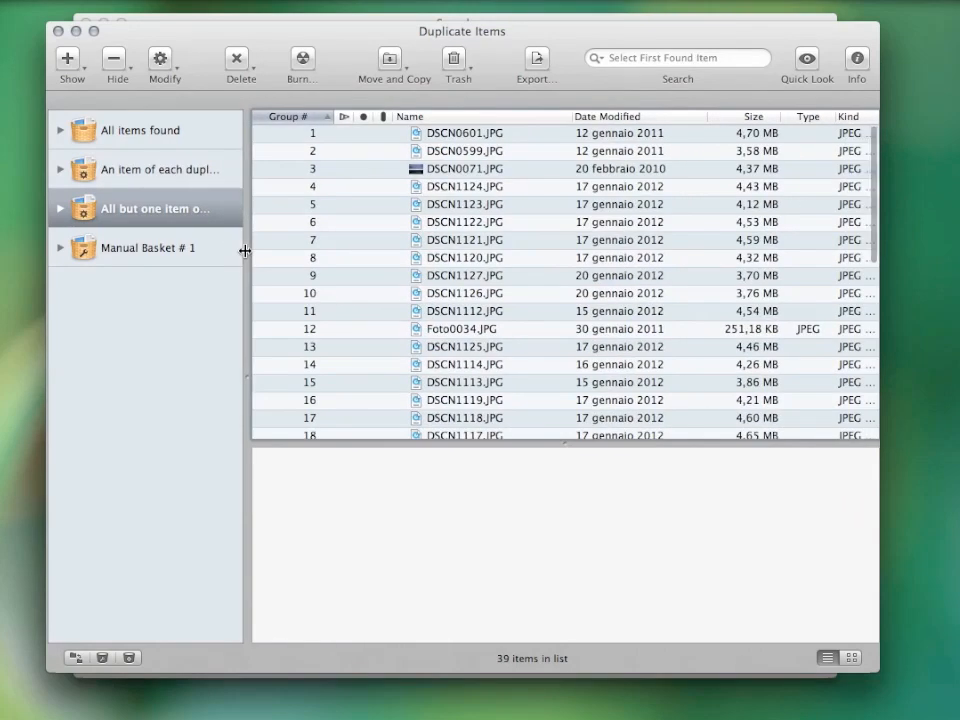
{"action": "mouse_move", "coordinate": [196, 584]}
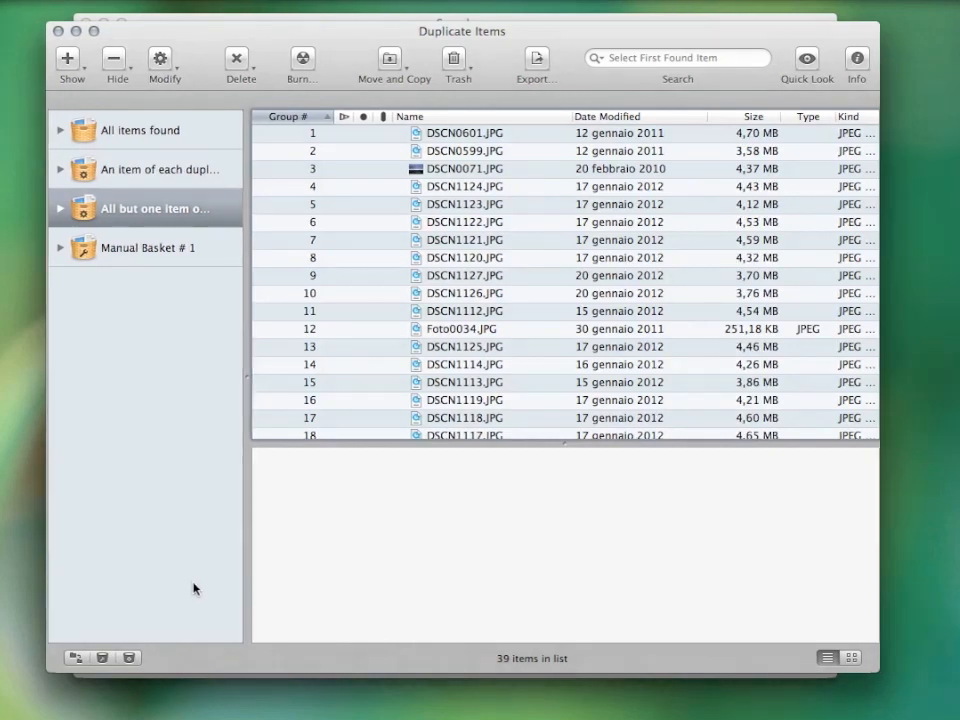
{"action": "left_click", "coordinate": [128, 656]}
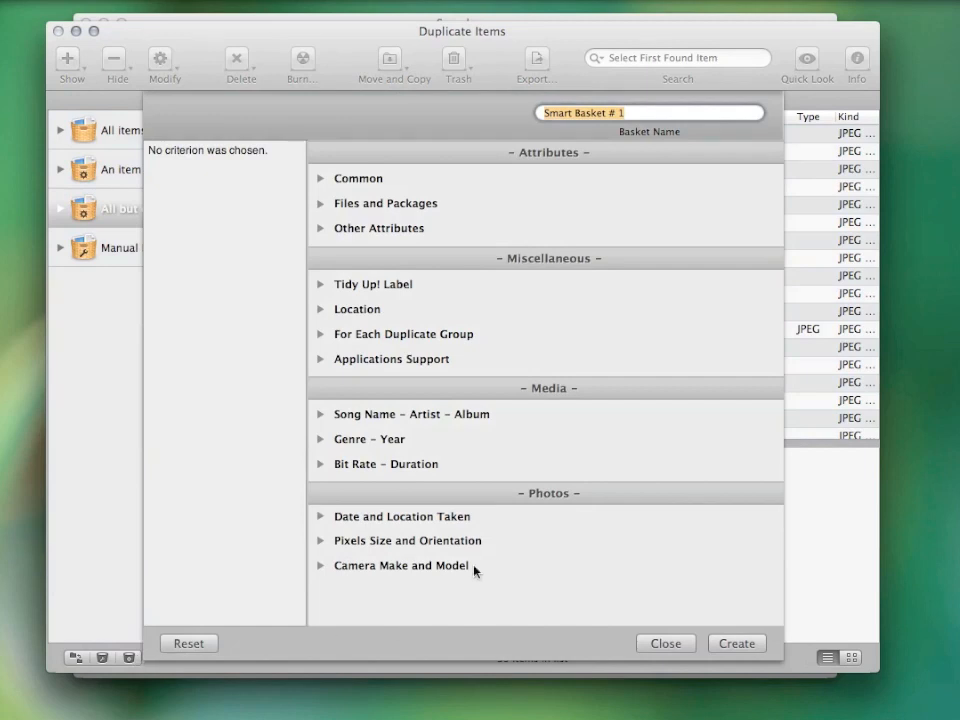
{"action": "mouse_move", "coordinate": [324, 336]}
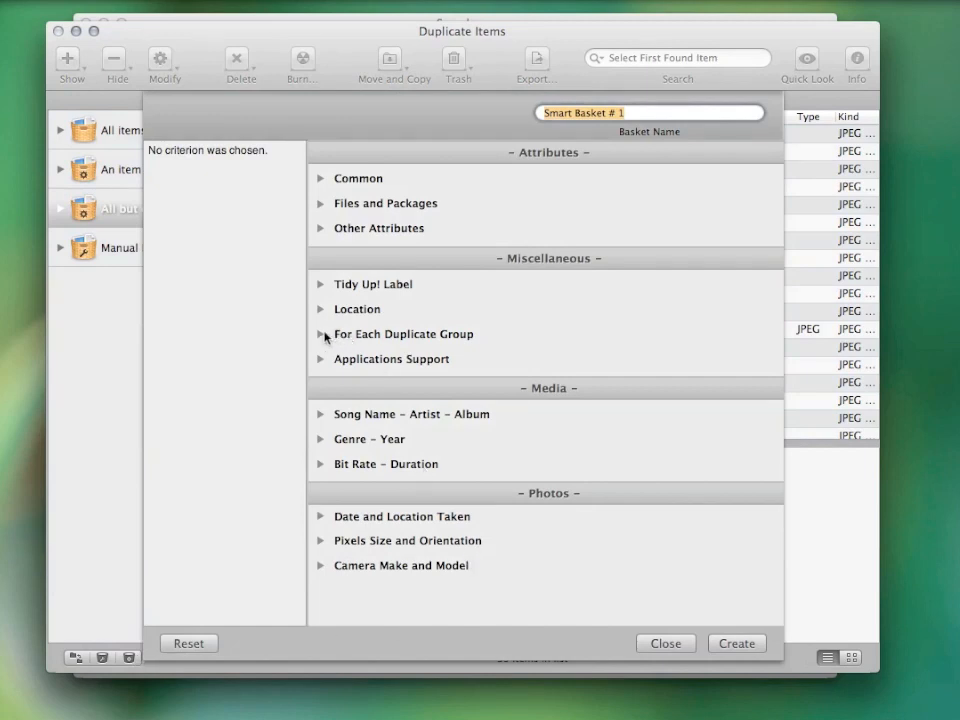
{"action": "mouse_move", "coordinate": [388, 322]}
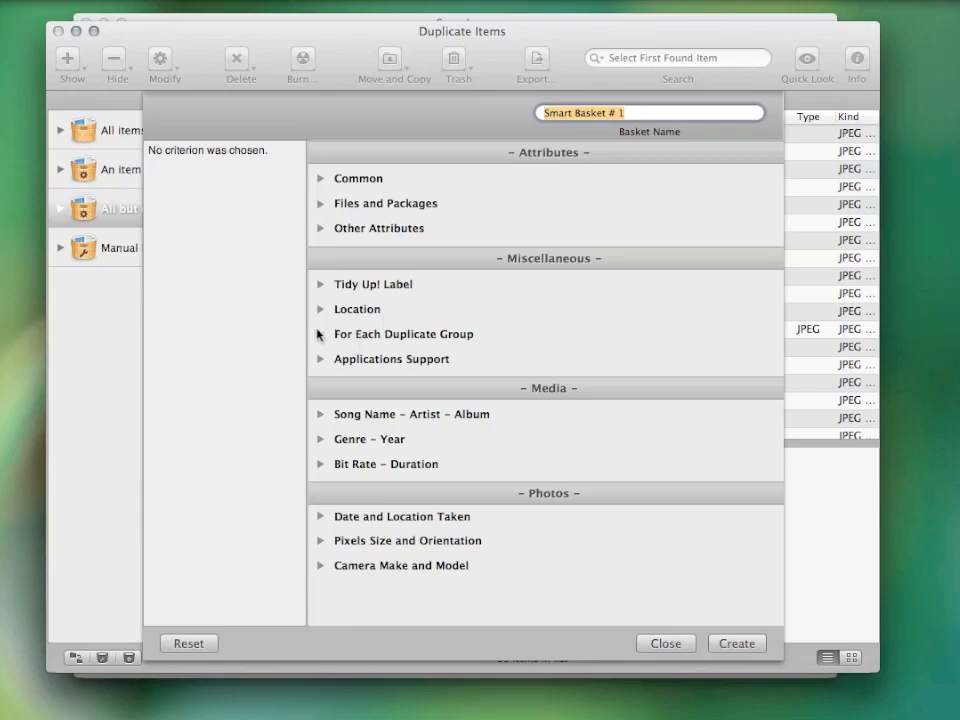
{"action": "left_click", "coordinate": [320, 334]}
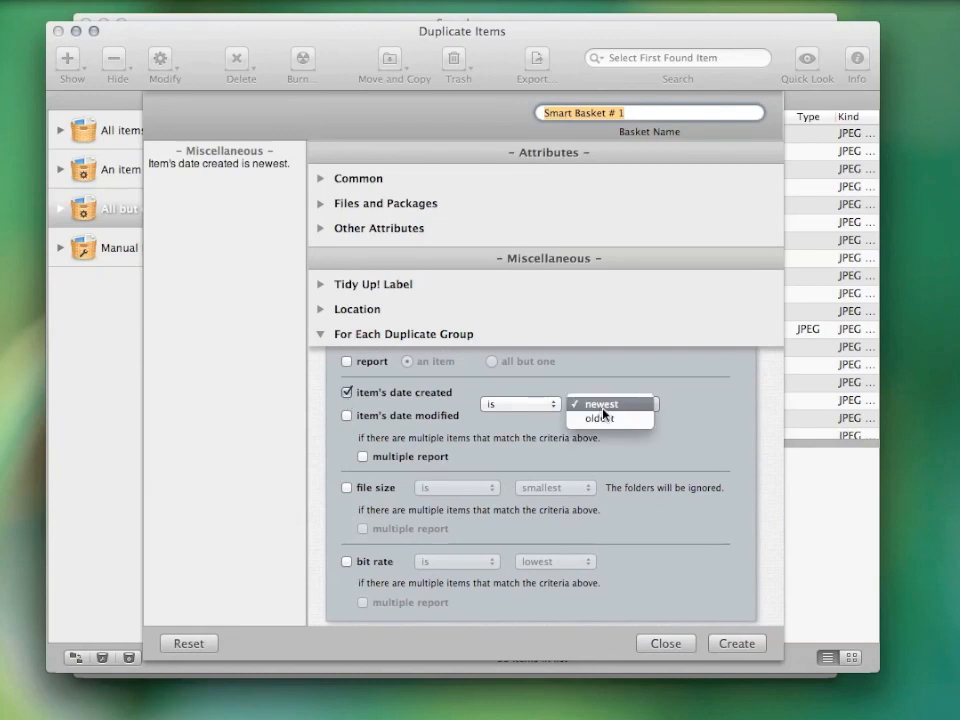
{"action": "left_click", "coordinate": [600, 418]}
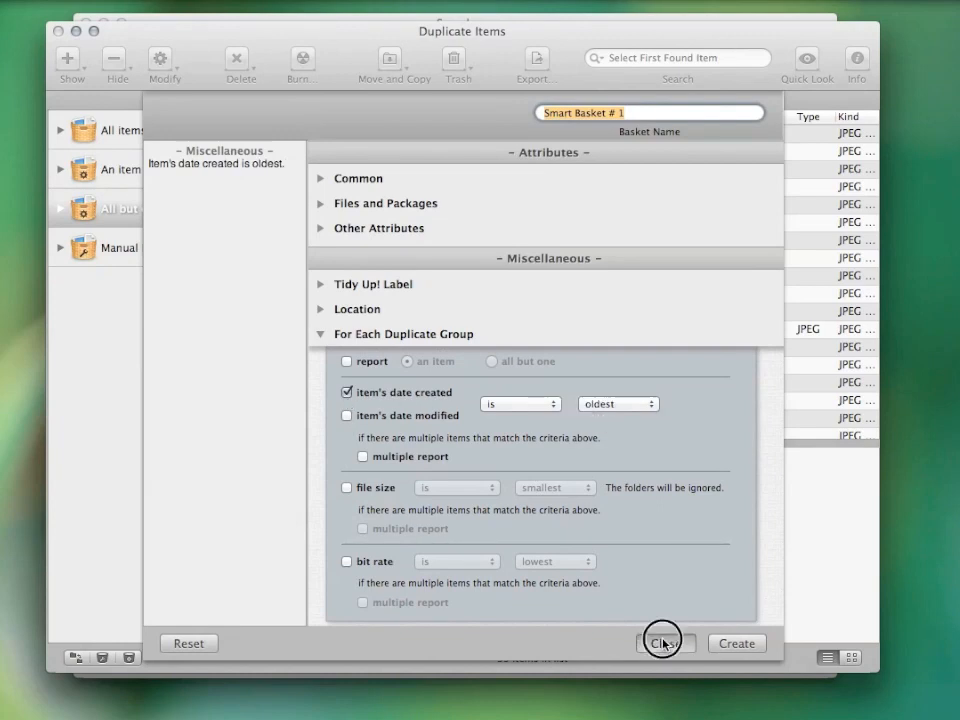
{"action": "left_click", "coordinate": [664, 644]}
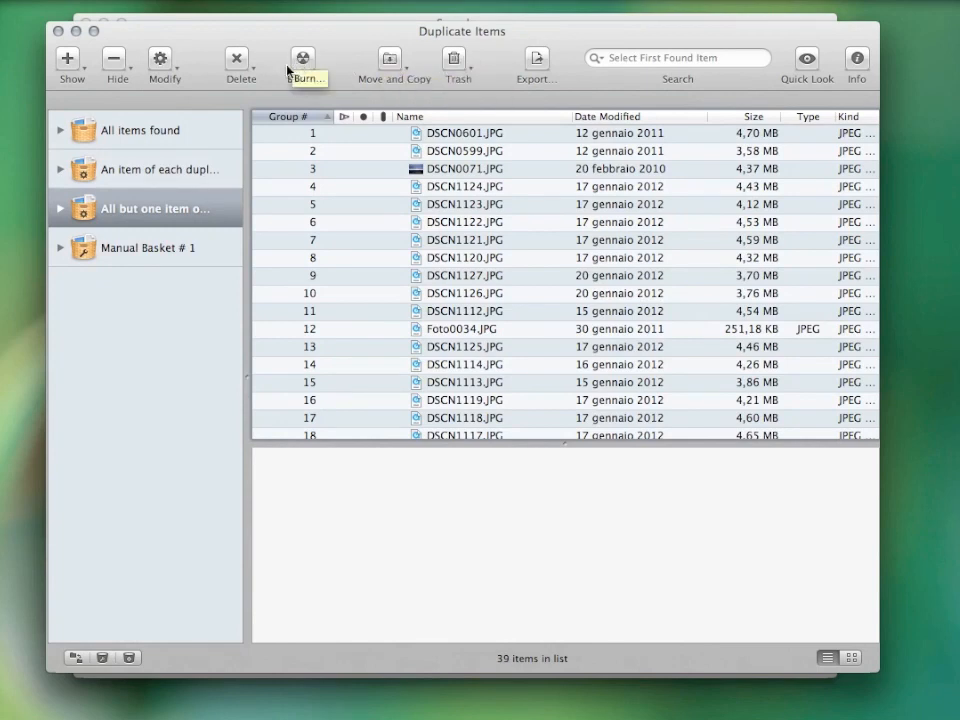
{"action": "mouse_move", "coordinate": [536, 60]}
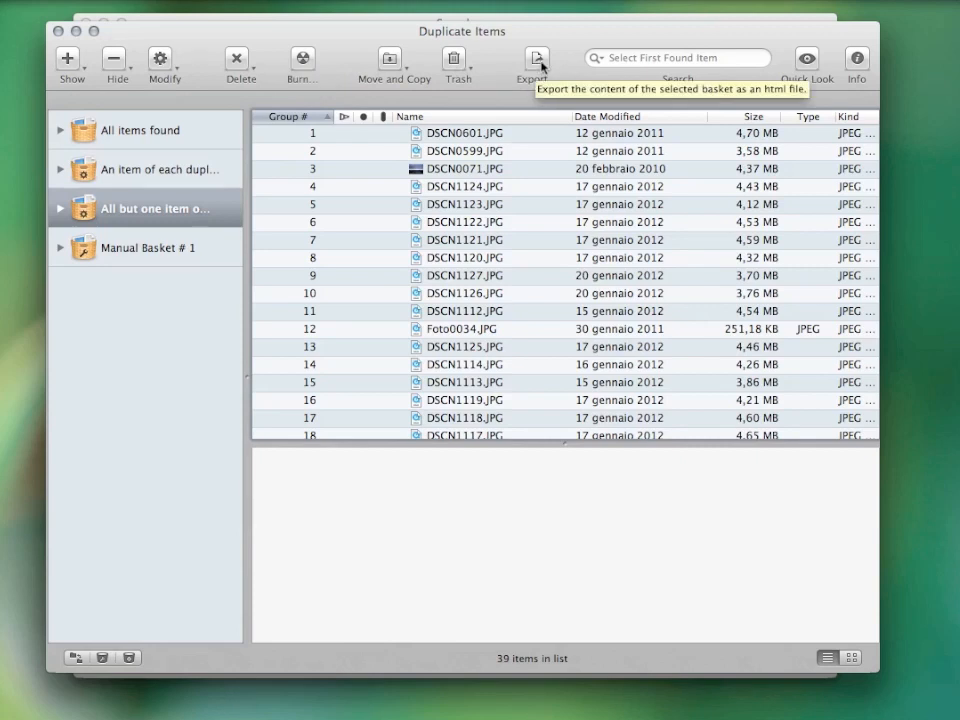
{"action": "mouse_move", "coordinate": [456, 64]}
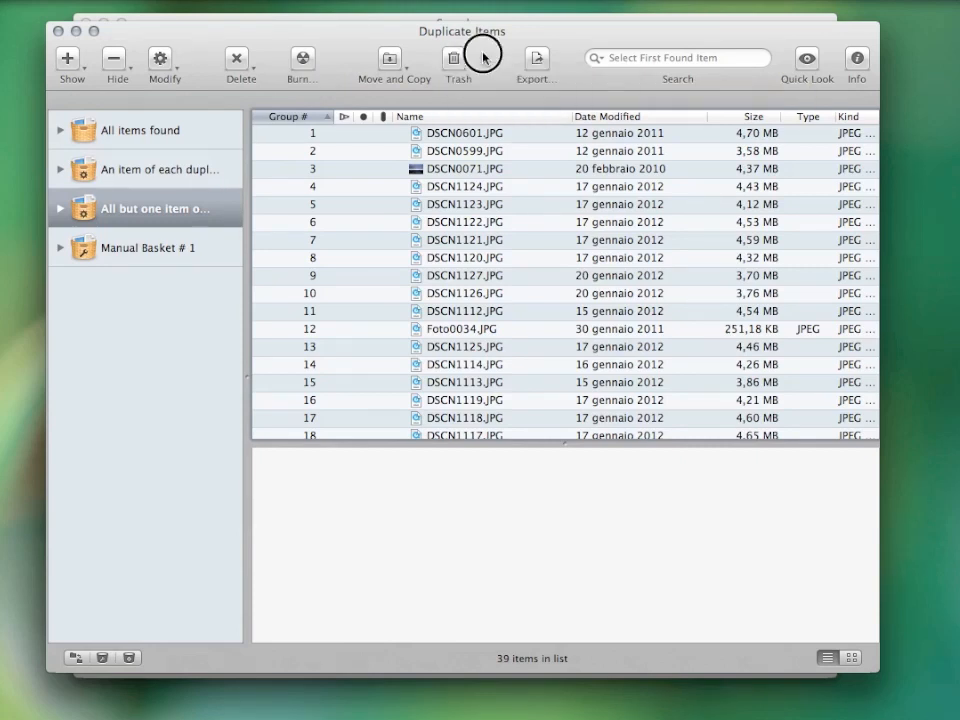
{"action": "mouse_move", "coordinate": [484, 56]}
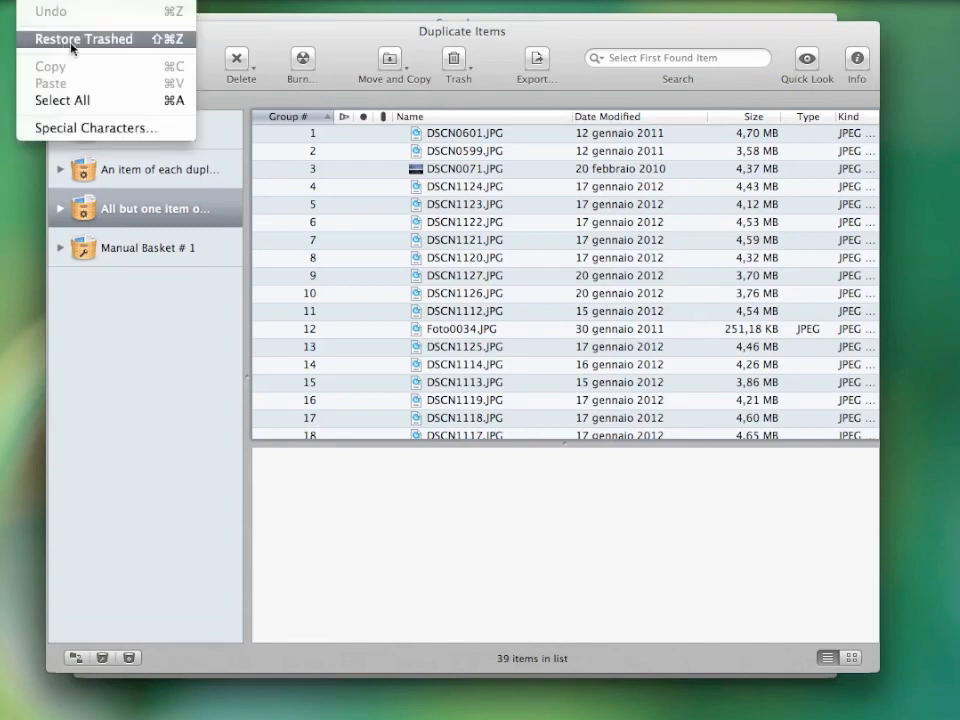
{"action": "mouse_move", "coordinate": [140, 48]}
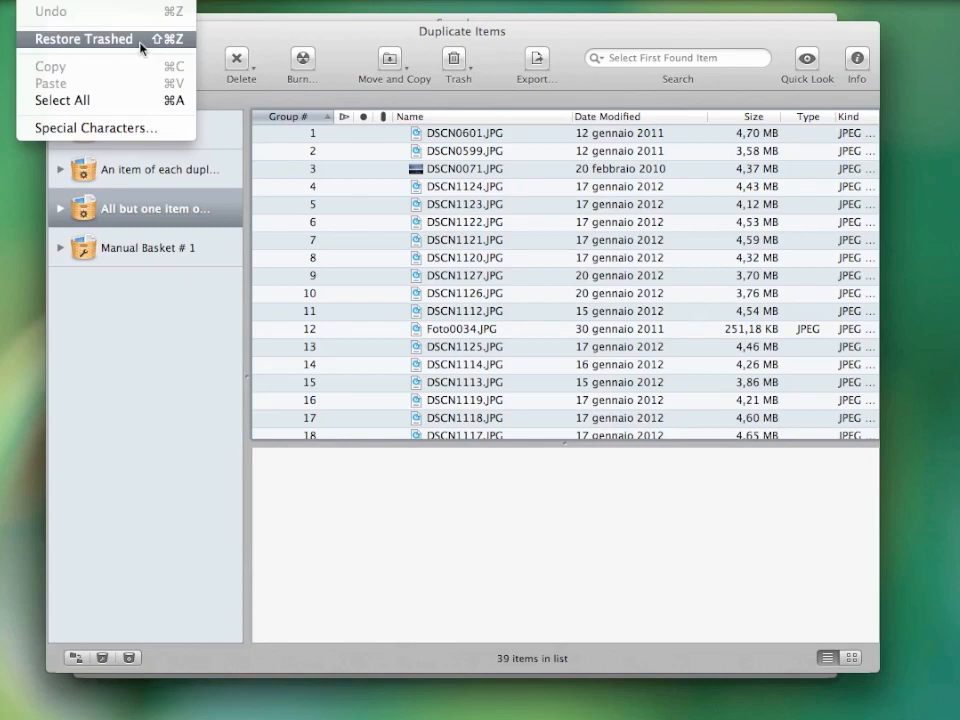